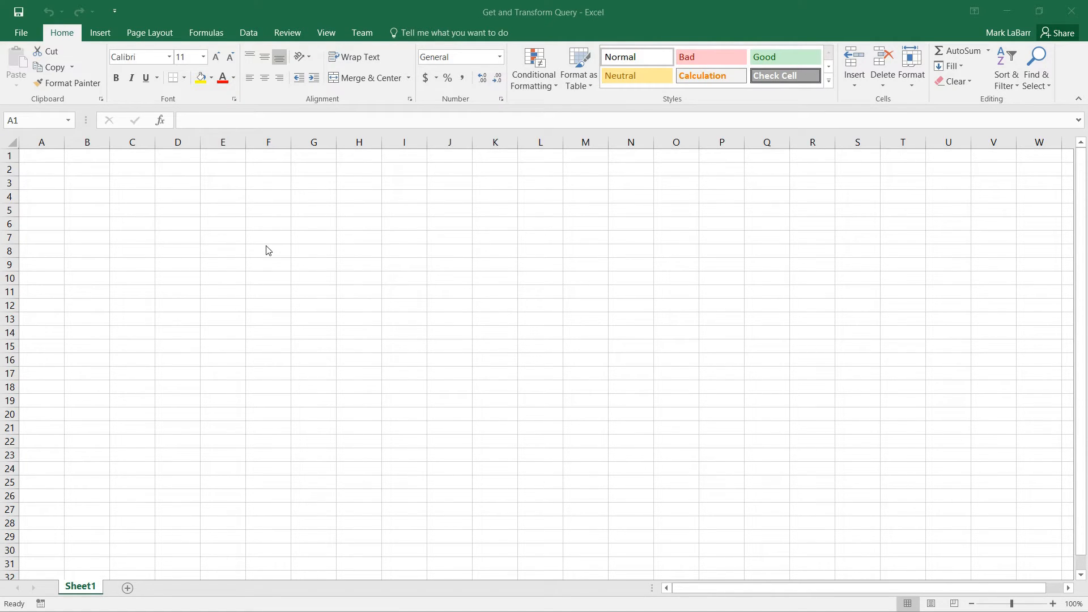
mouse_move(225, 241)
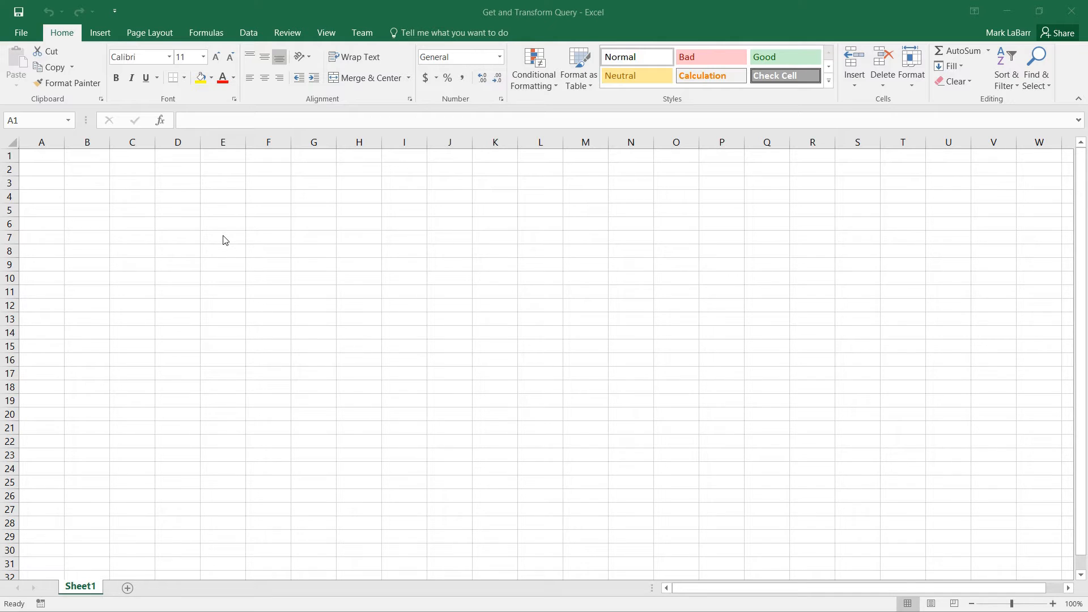
- Select cell A1 and bring up the Data ribbon's Get & Transform commands
click(40, 154)
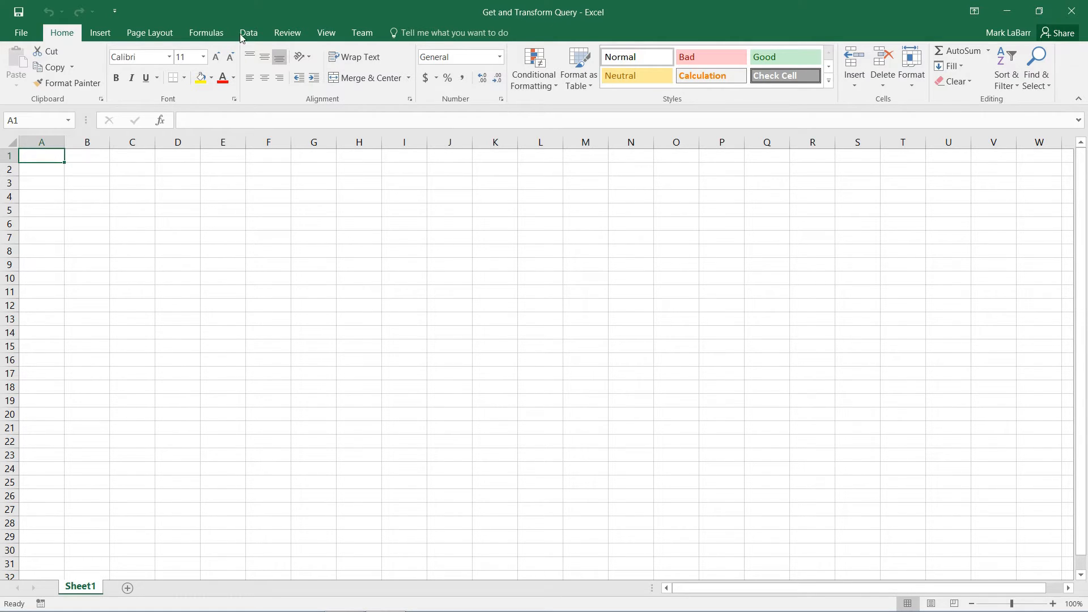
click(248, 33)
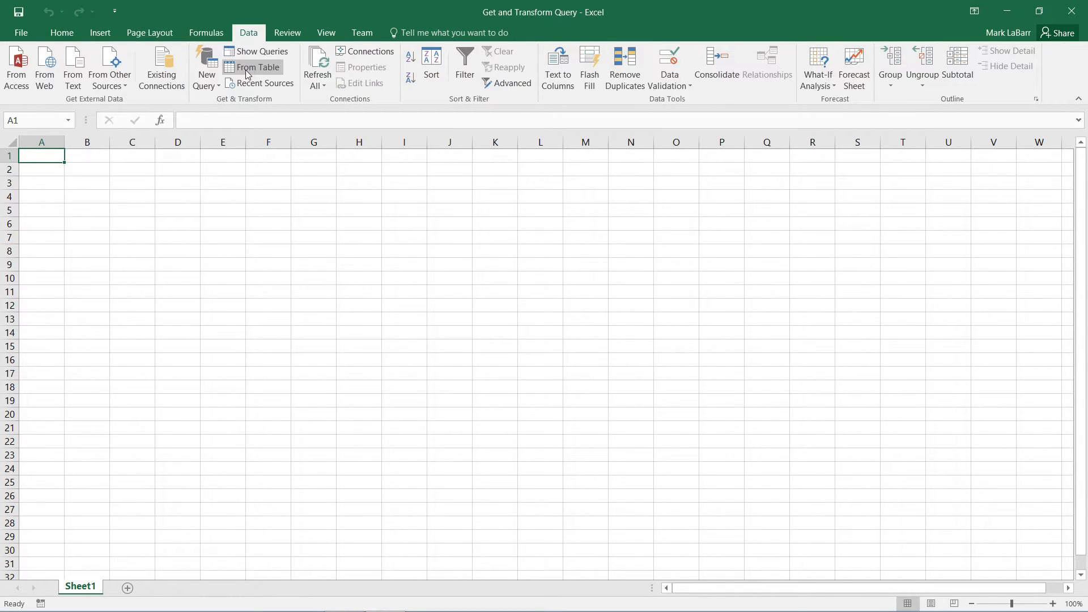
- Open the New Query menu to list import sources like workbook, CSV and text
click(207, 67)
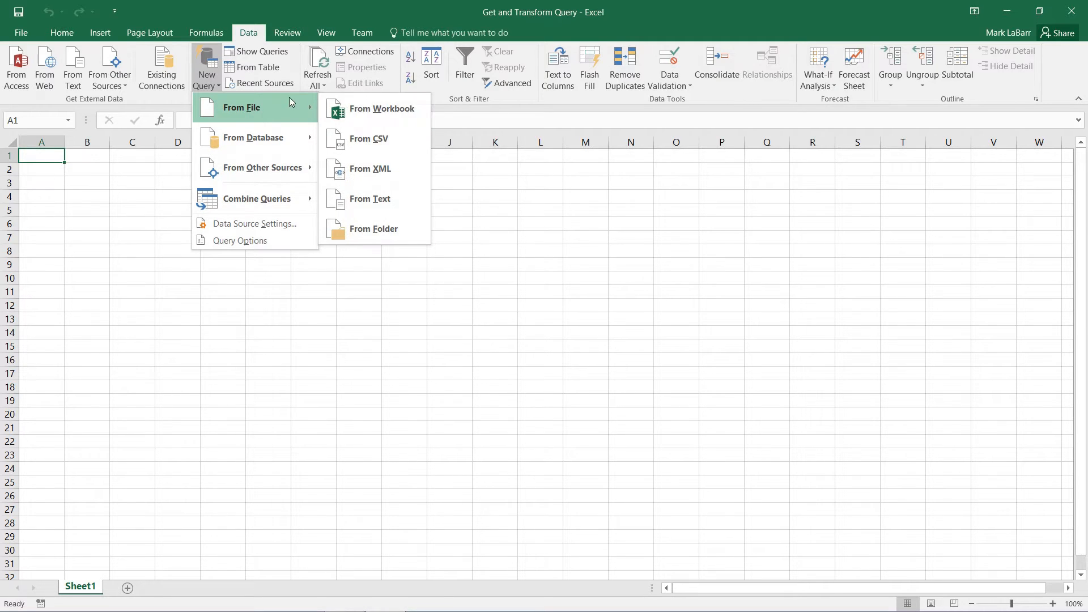
mouse_move(368, 139)
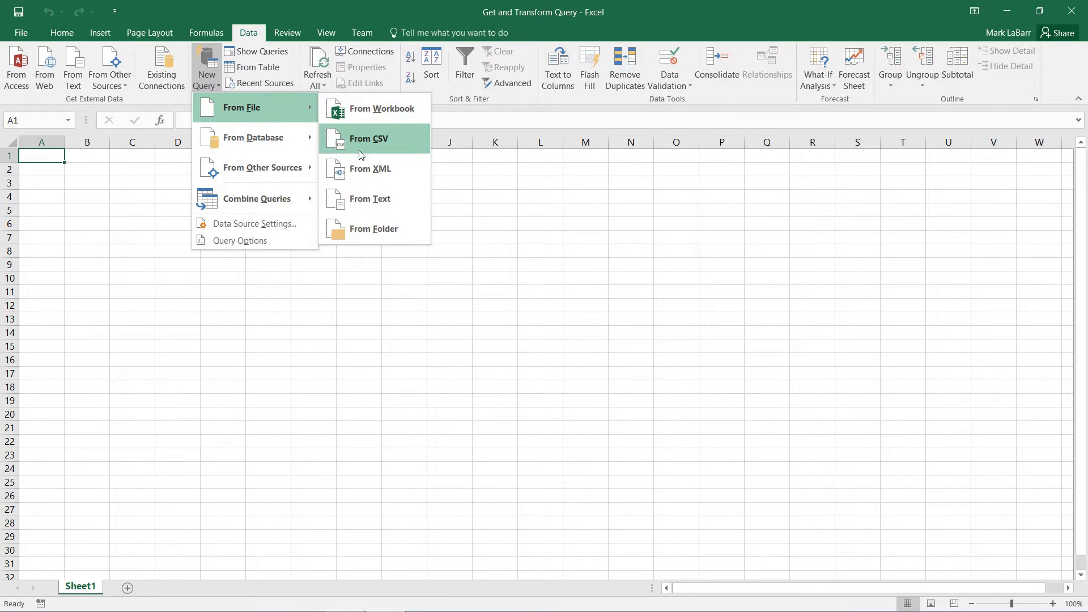
mouse_move(391, 149)
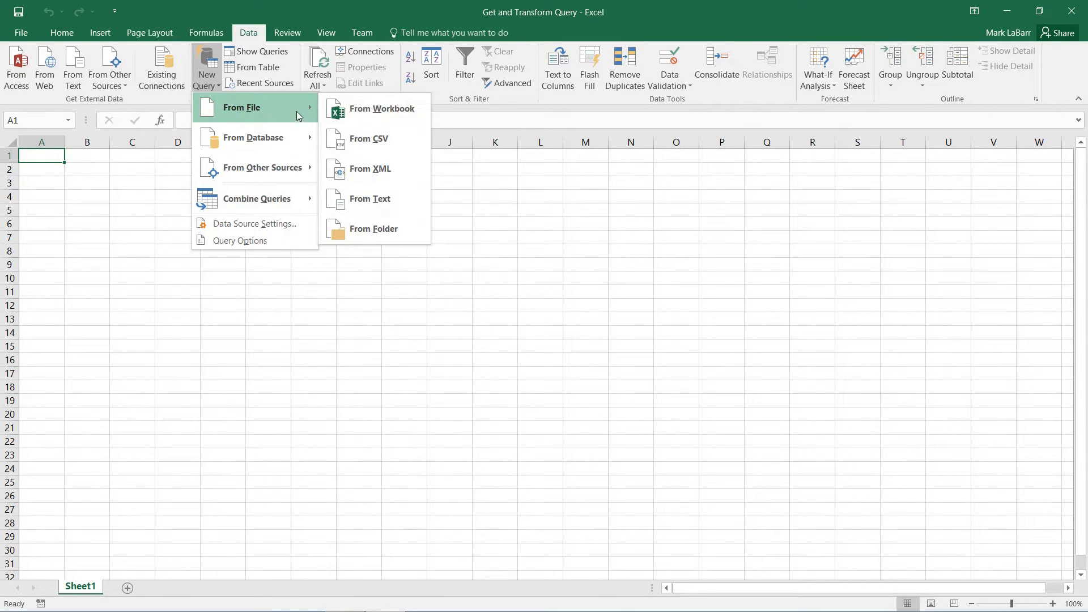
- Import from workbook VLOOKUP in OneDrive > HowTech - 50 > 61
click(381, 109)
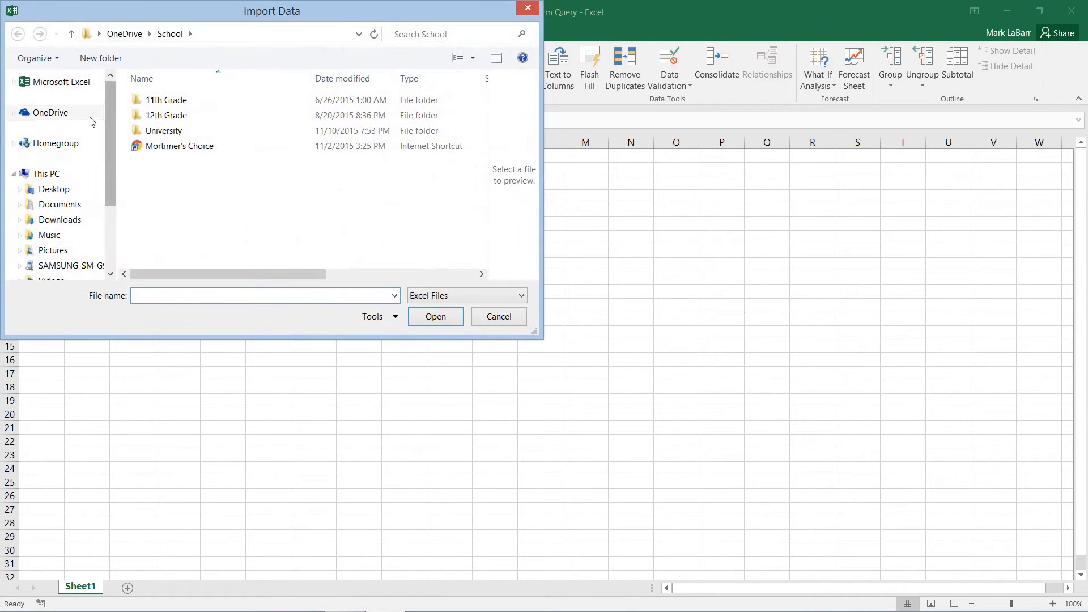
click(49, 112)
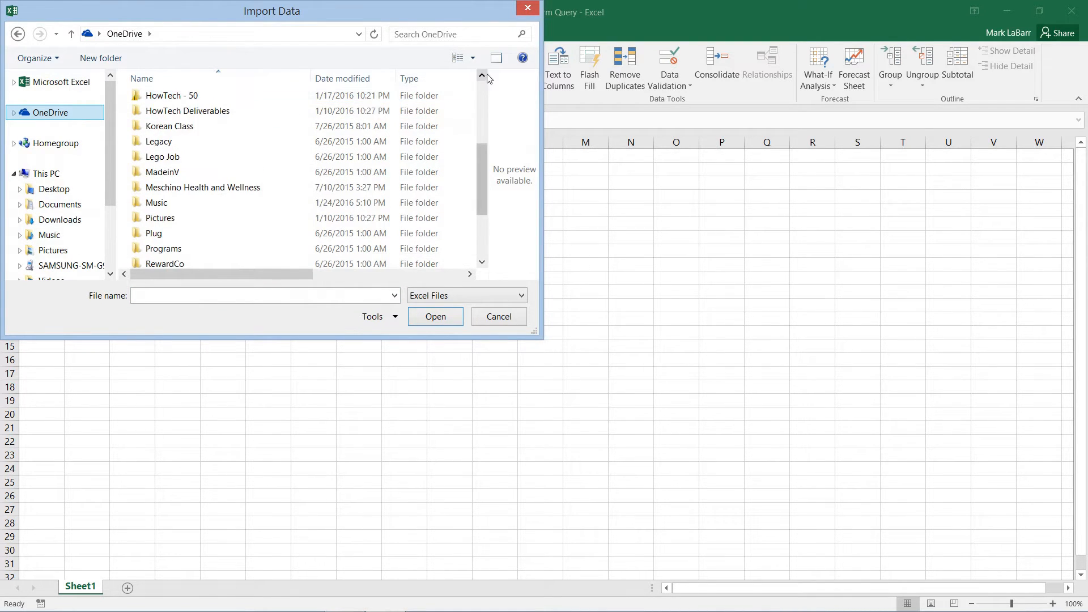
double_click(171, 95)
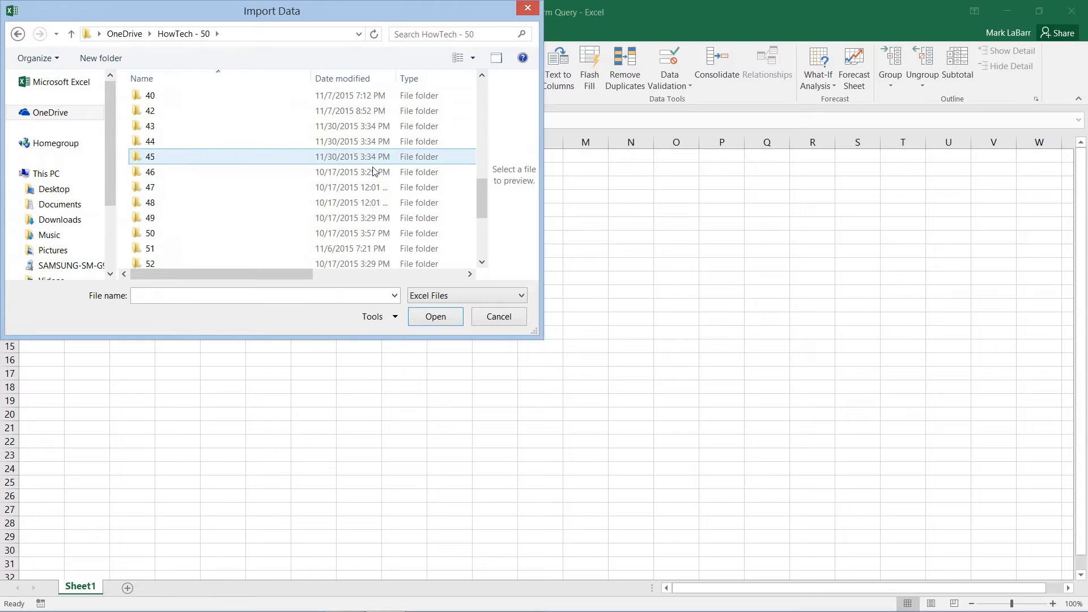
scroll(down, 3)
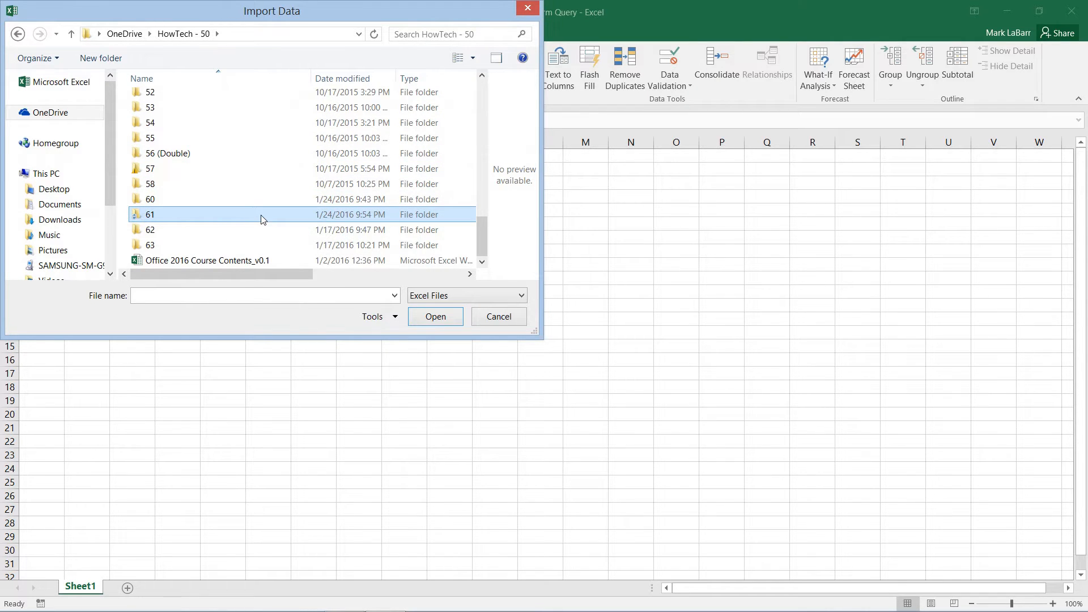
double_click(149, 214)
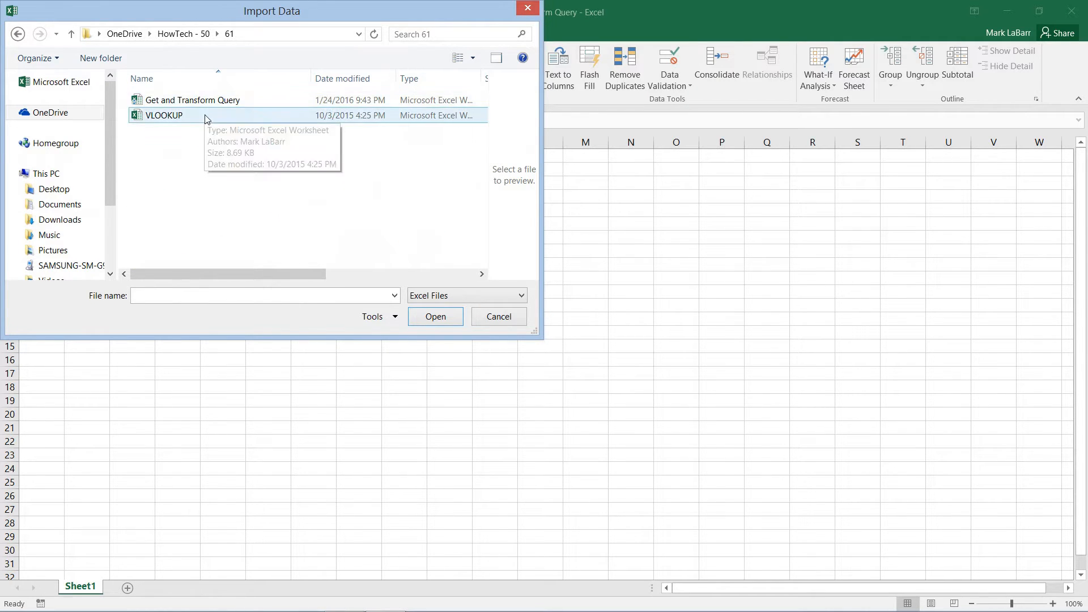
click(498, 316)
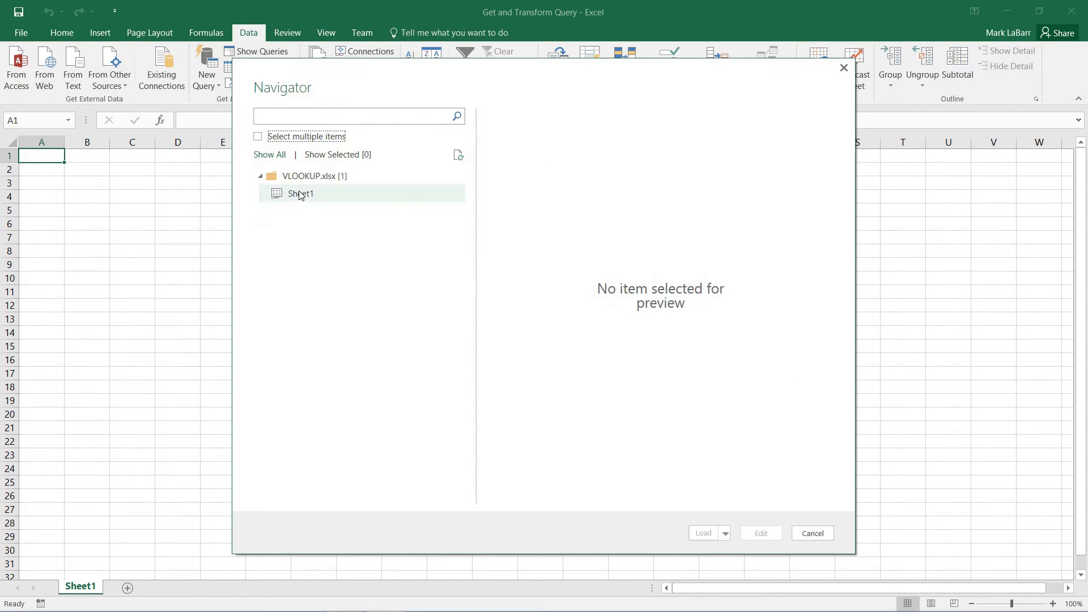
- Preview Sheet1 in Navigator and open it for editing via Load > Edit
click(301, 194)
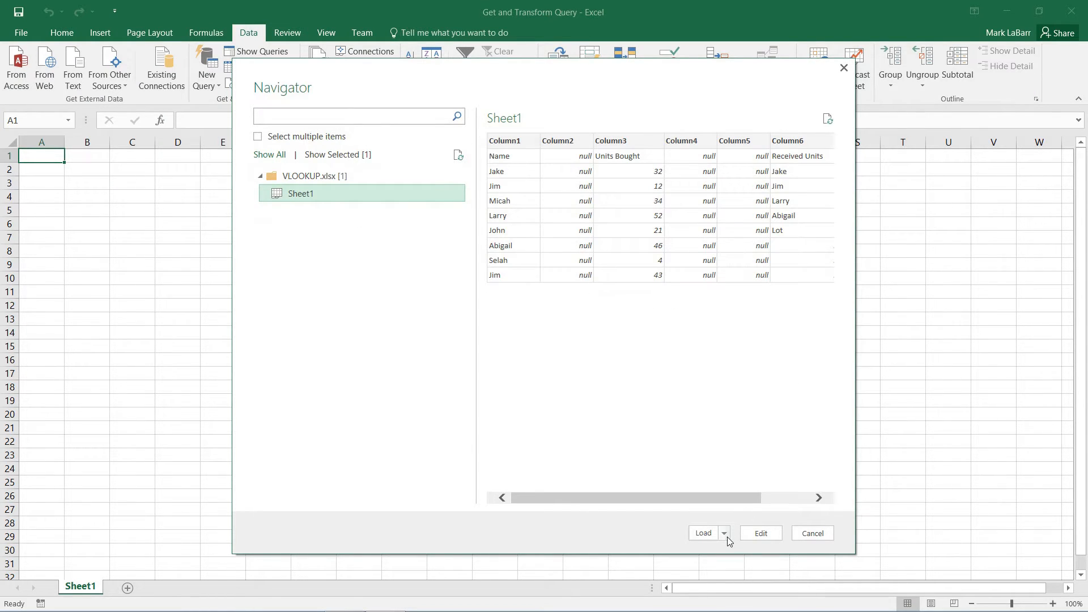
click(723, 533)
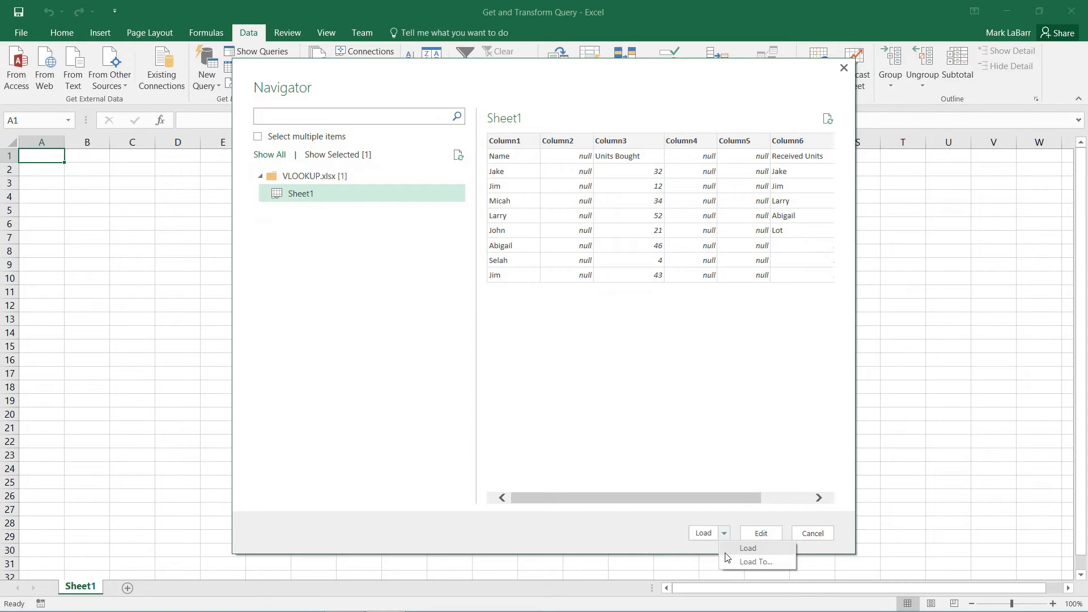
click(748, 548)
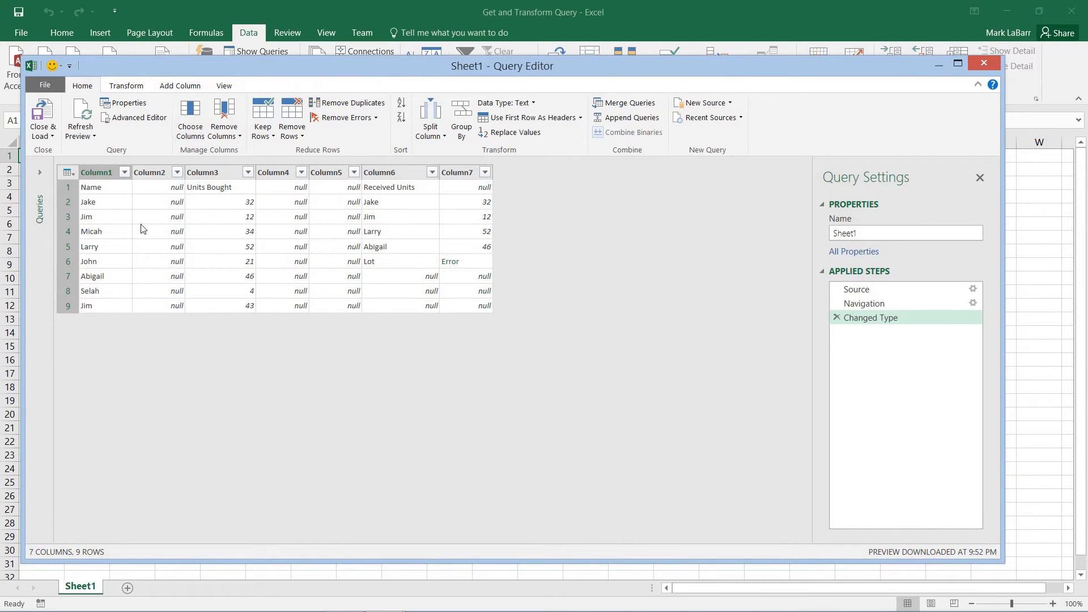
- Remove the null Column4 from the Sheet1 query, then Close & Load
right_click(149, 172)
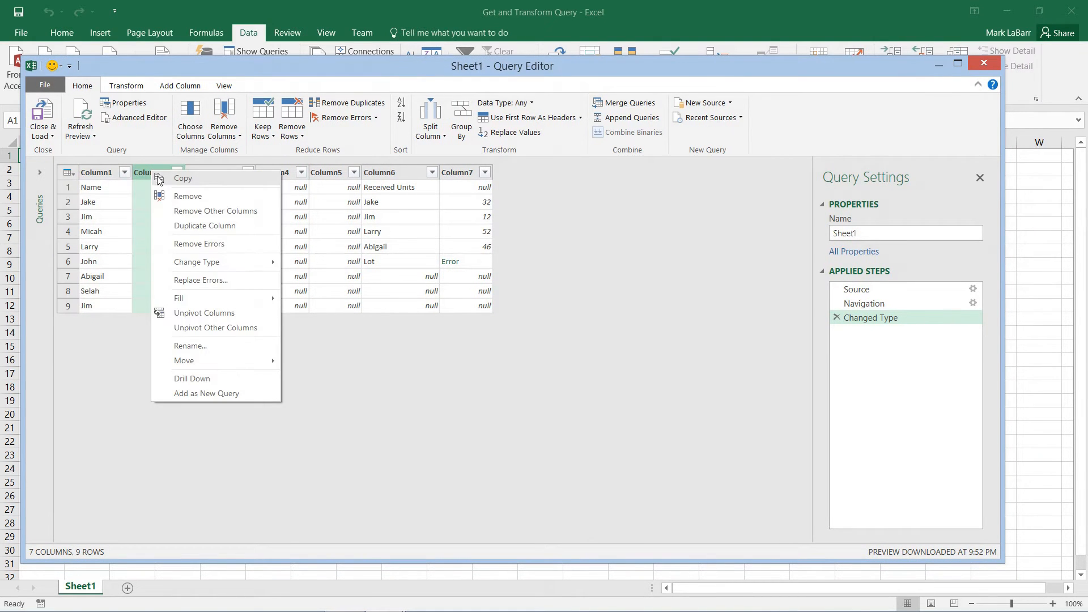
click(188, 197)
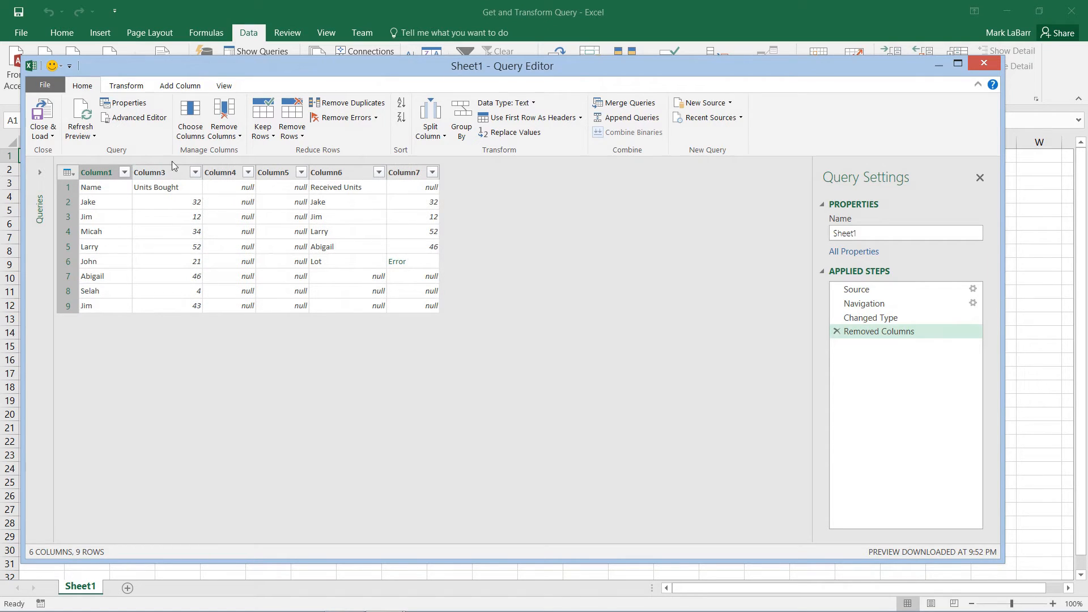
mouse_move(225, 253)
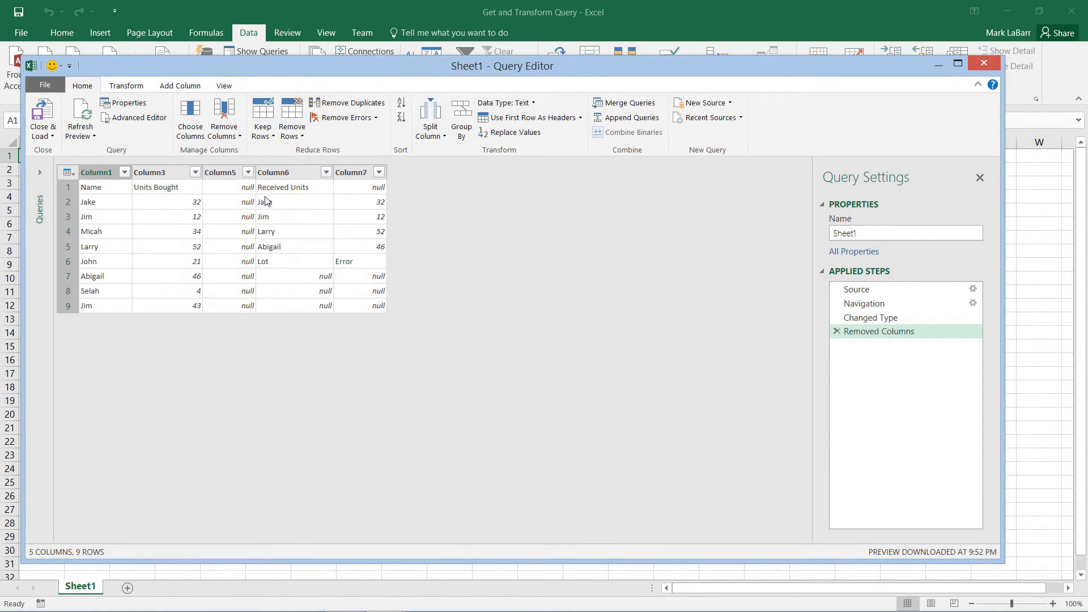
mouse_move(263, 118)
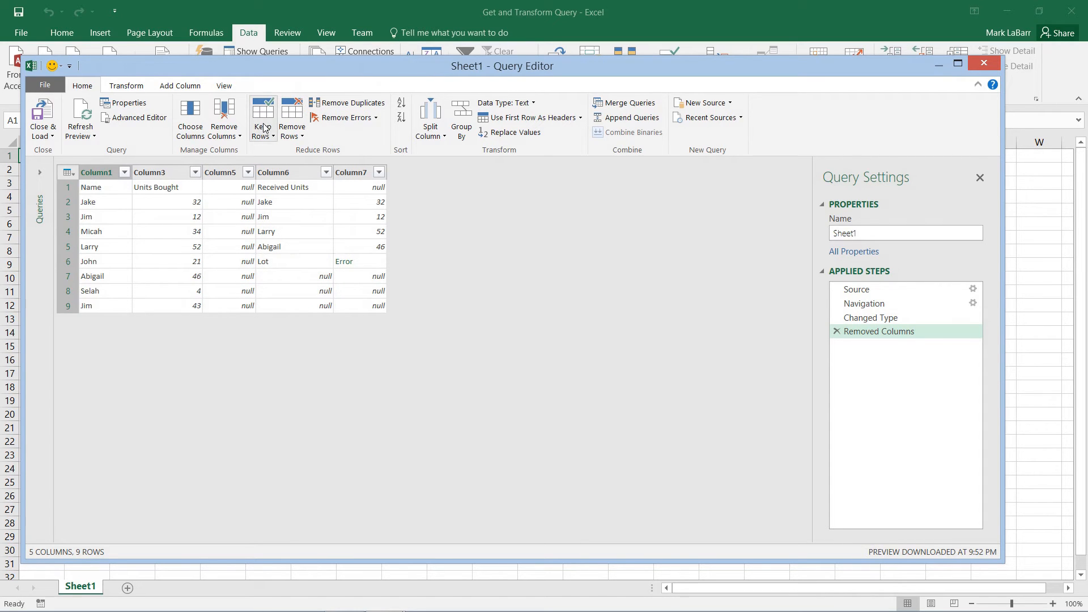
mouse_move(80, 118)
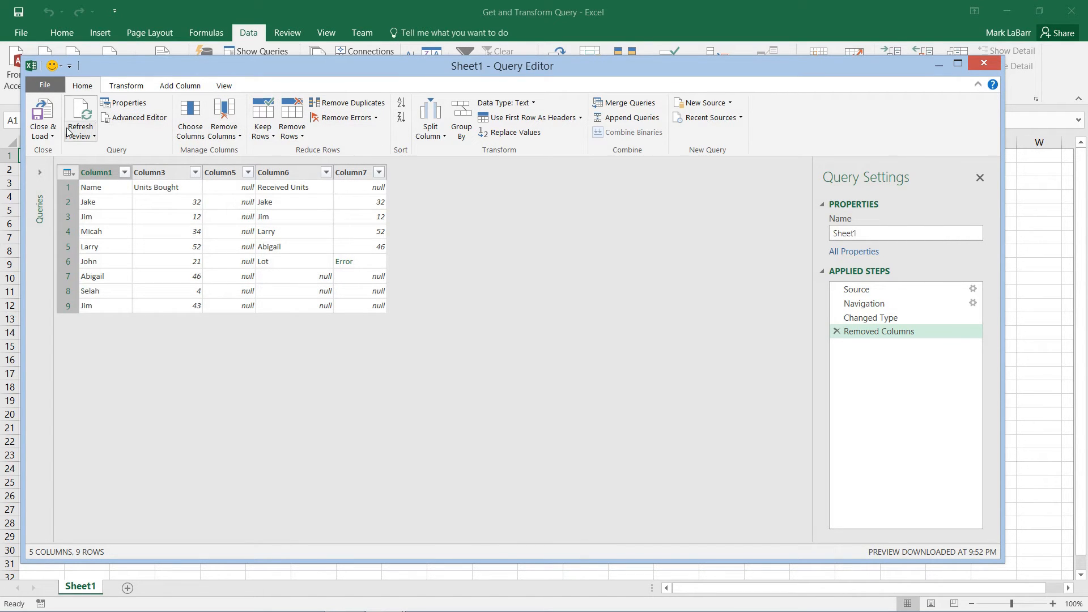
click(43, 118)
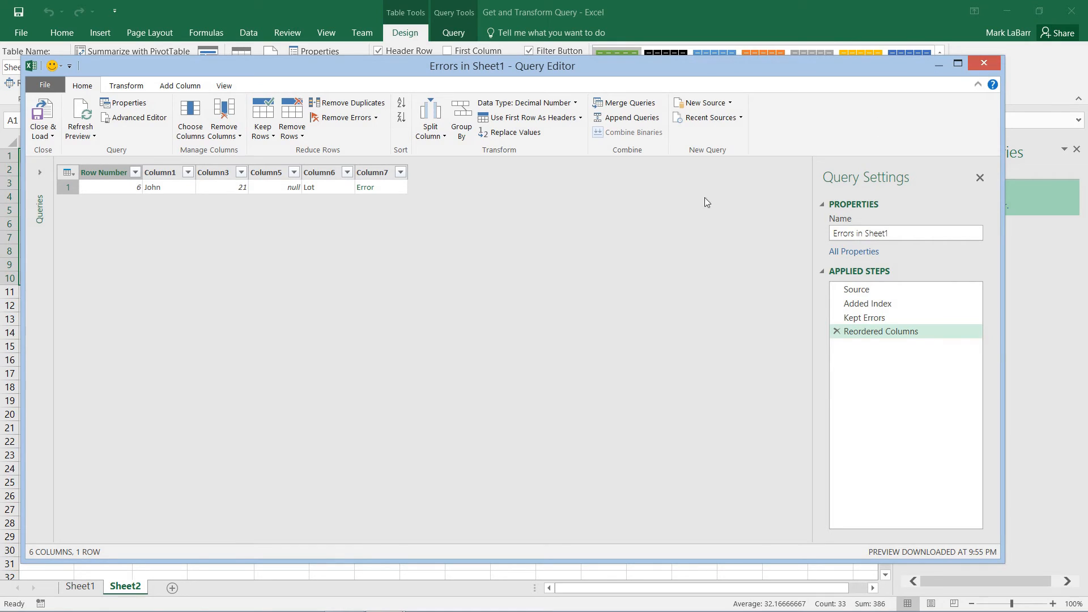
mouse_move(886, 350)
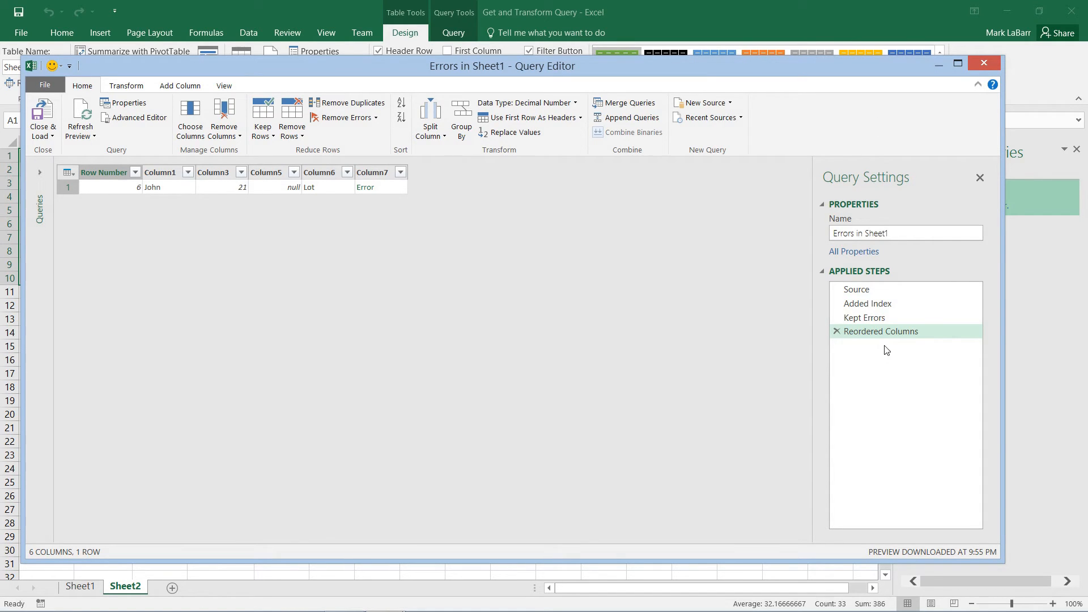
mouse_move(936, 217)
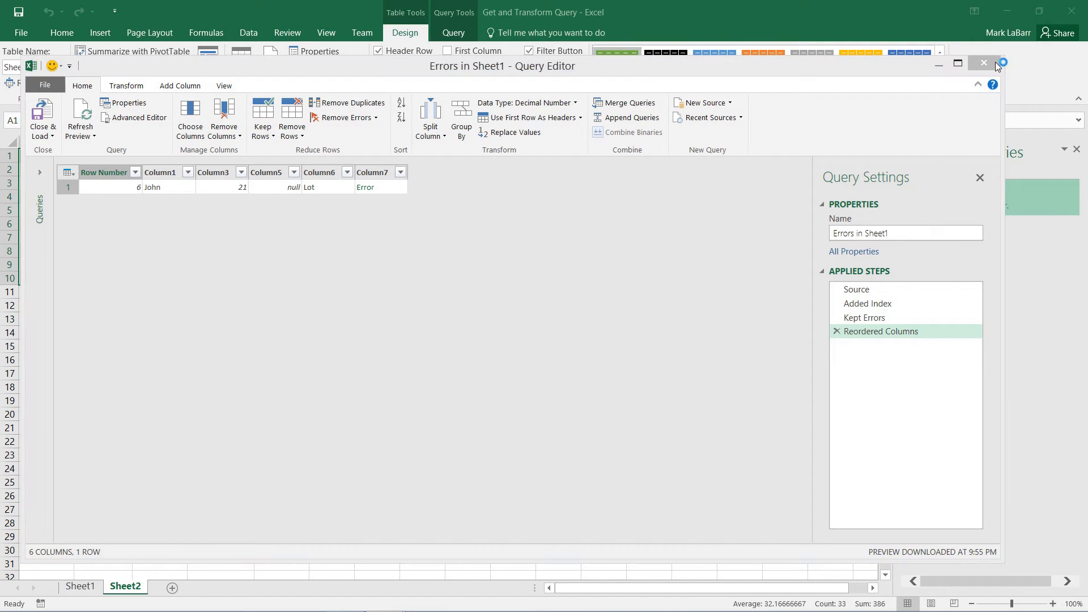
- Close the 'Errors in Sheet1' query and discard its changes
click(983, 63)
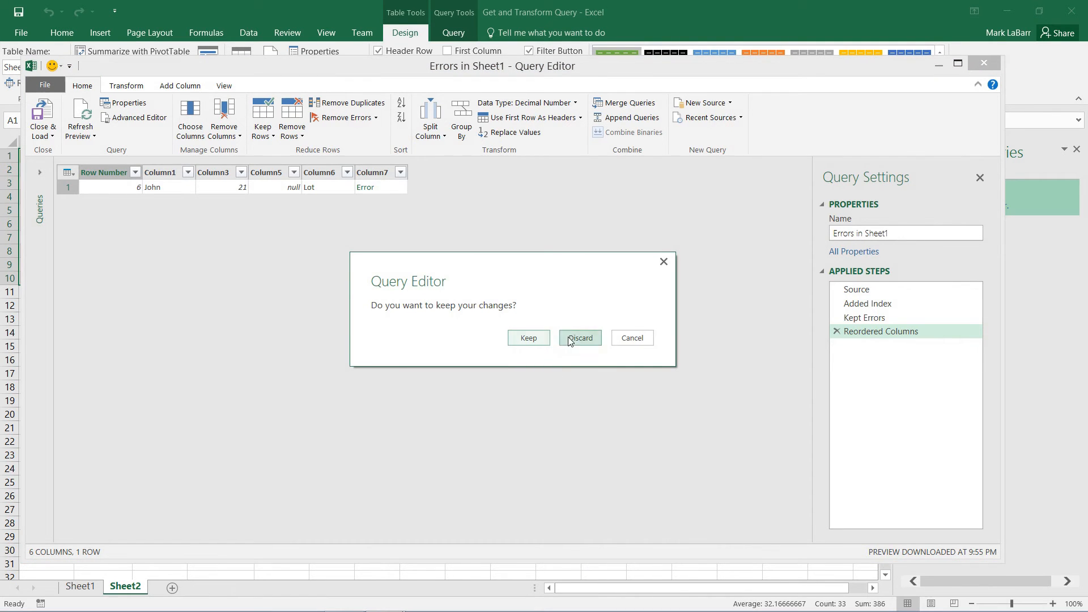
click(579, 337)
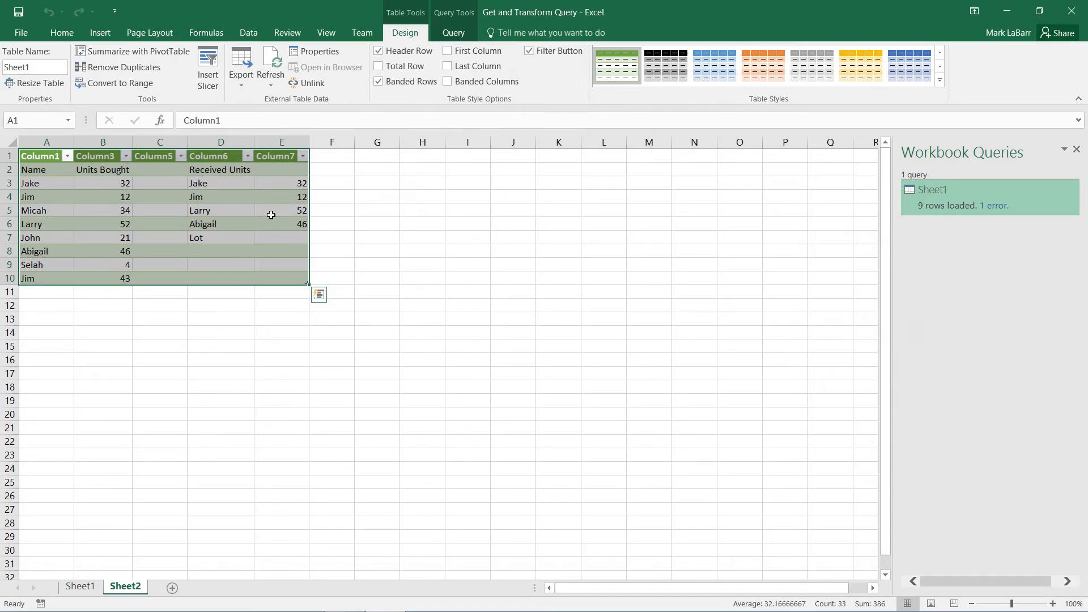
click(281, 238)
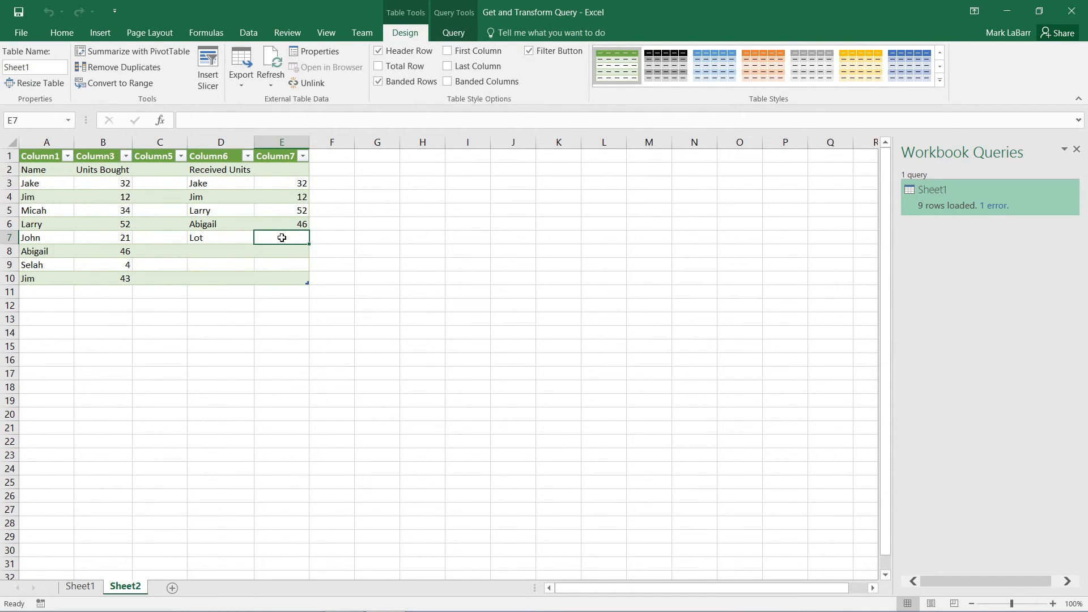
mouse_move(94, 170)
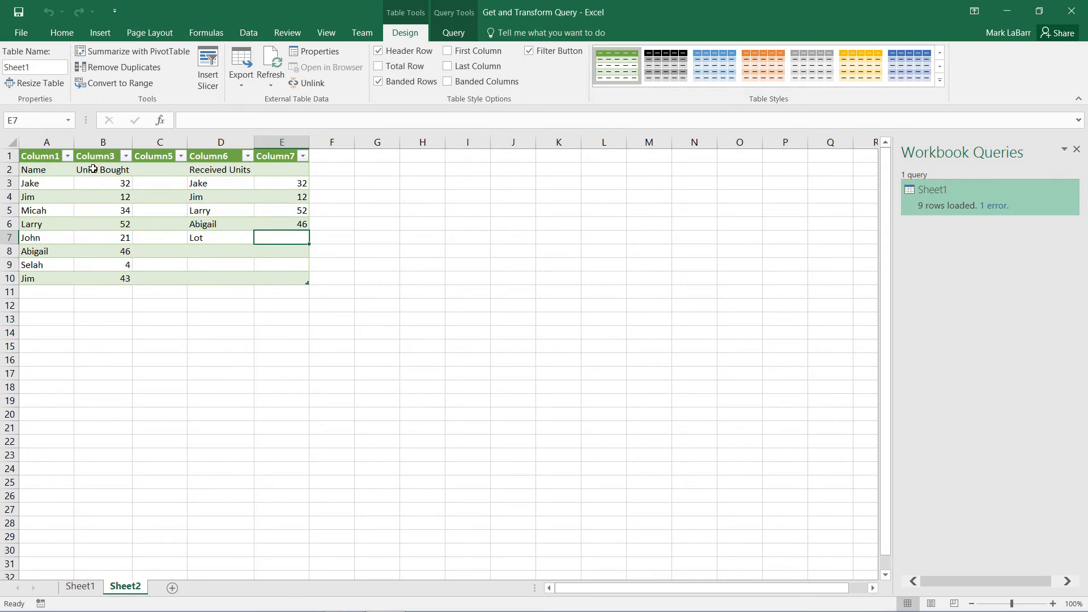
click(663, 66)
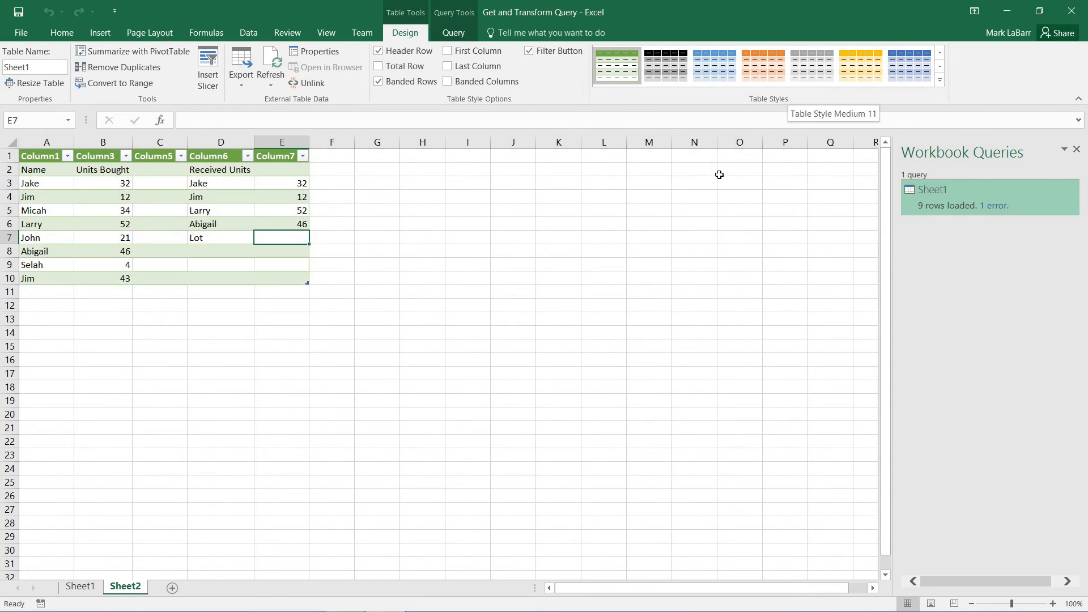
mouse_move(844, 193)
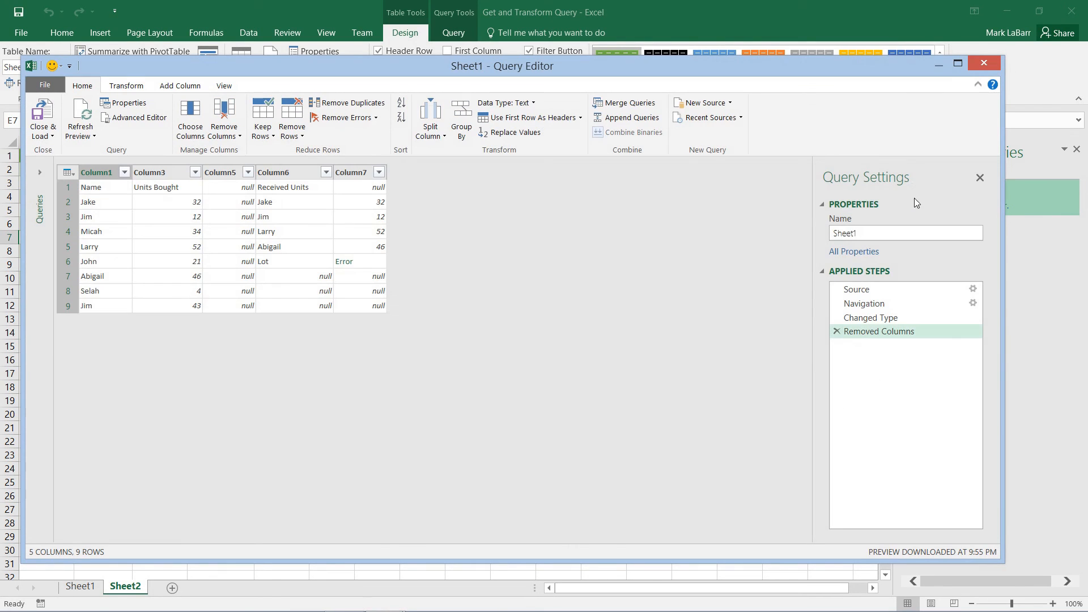
- Transpose the Sheet1 query table on the Transform tab, then close the Query Editor
click(125, 85)
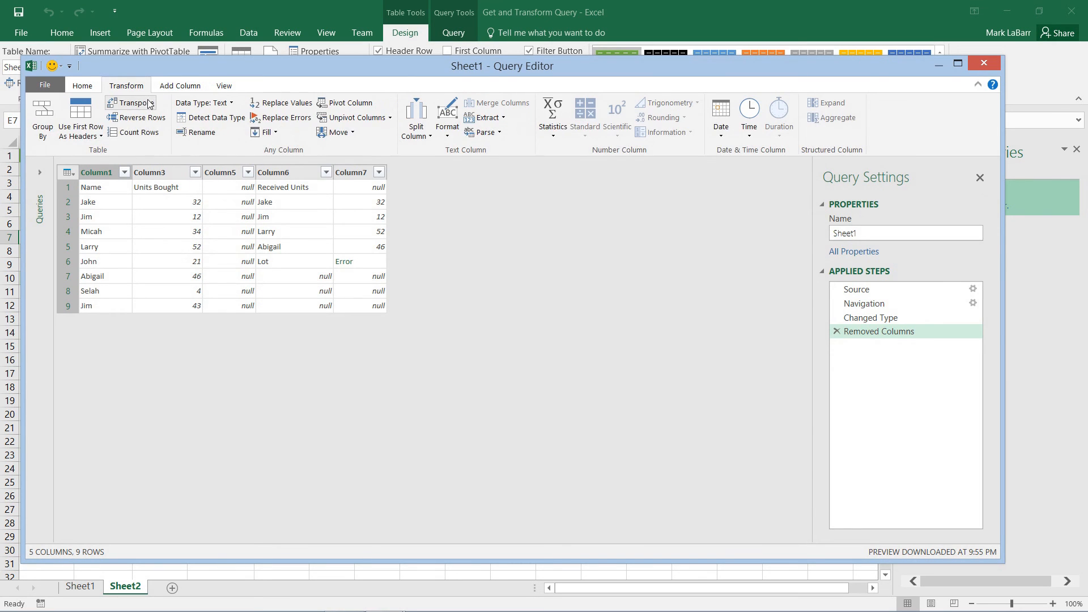
click(130, 103)
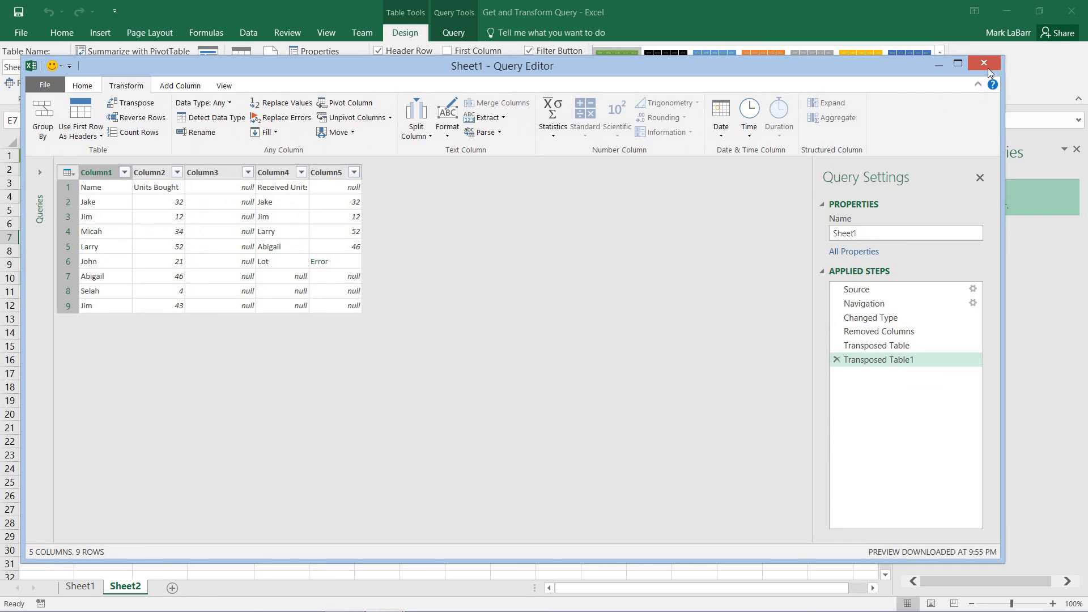
click(983, 62)
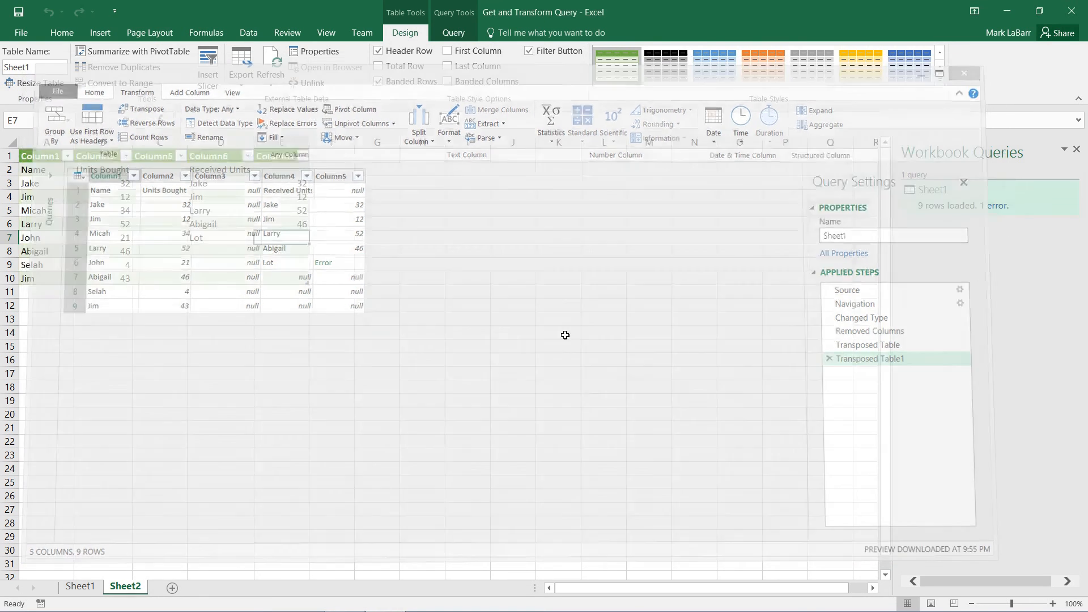